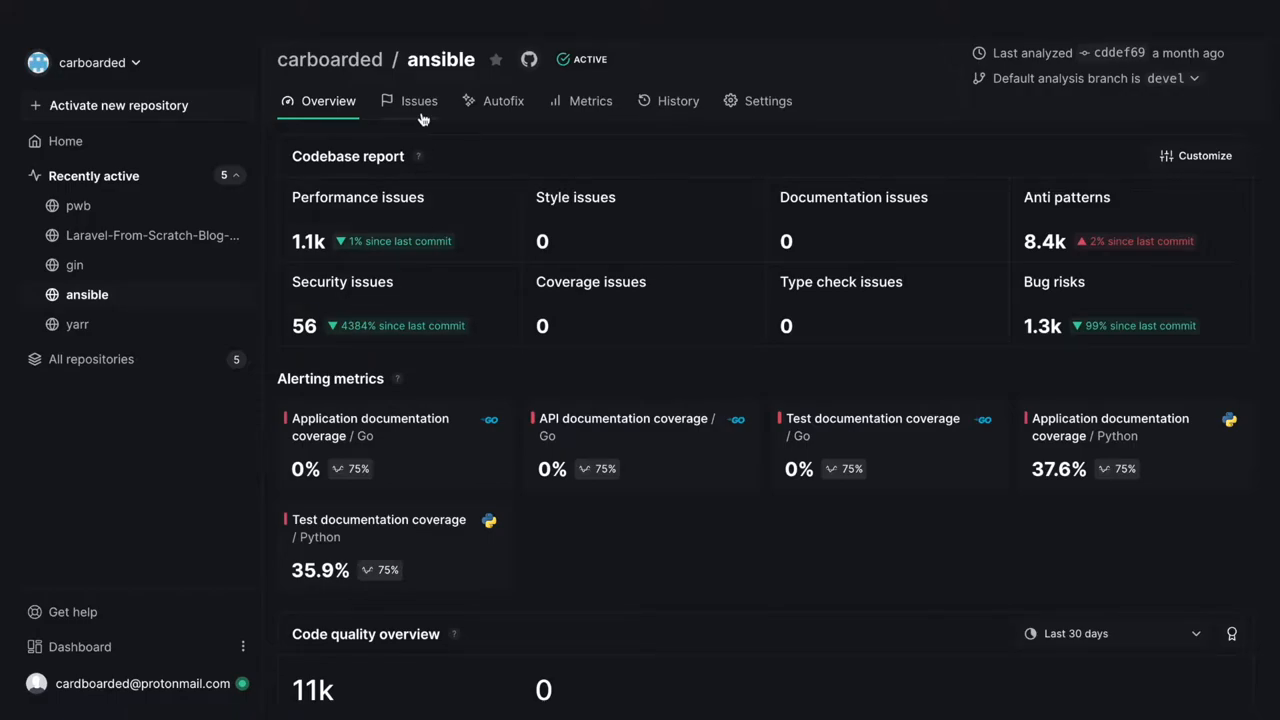
- Open the 'Consider using a dictionary comprehension' PYL-R1717 issue from the Issues list
click(418, 100)
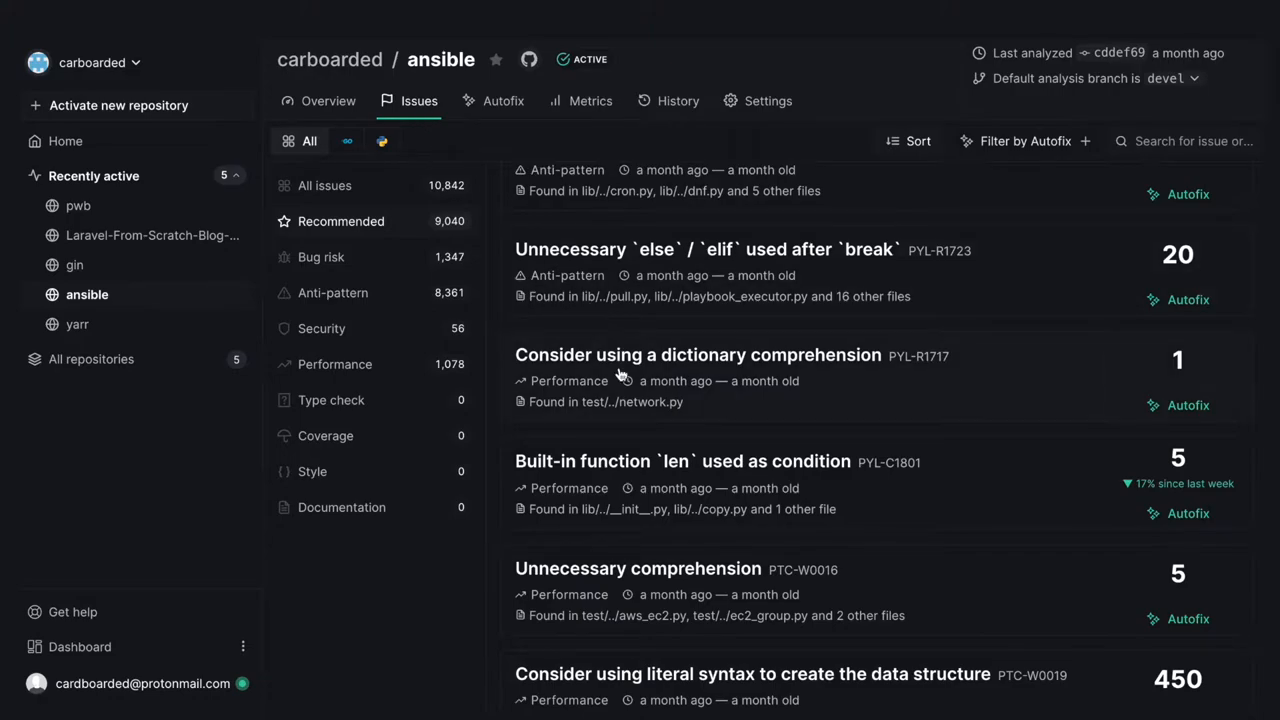
click(697, 355)
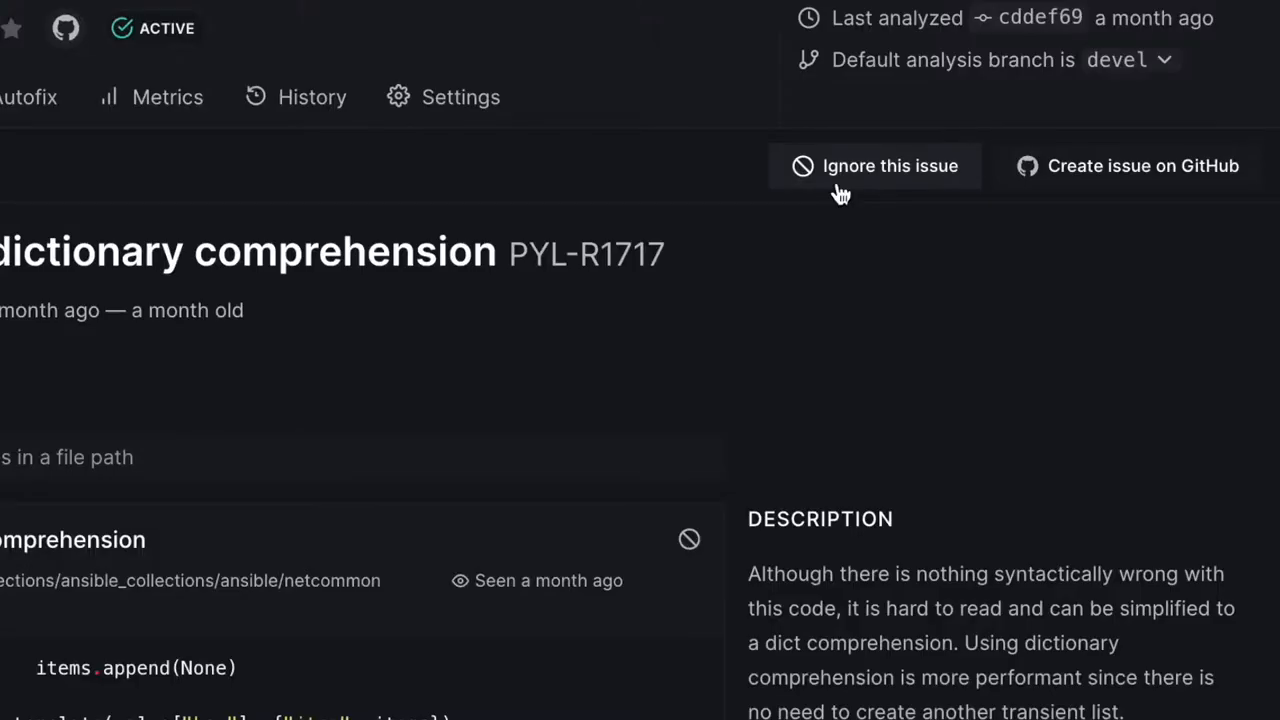
- Ignore PYL-R1717 for the file pattern **/template/** and confirm the rule
click(874, 166)
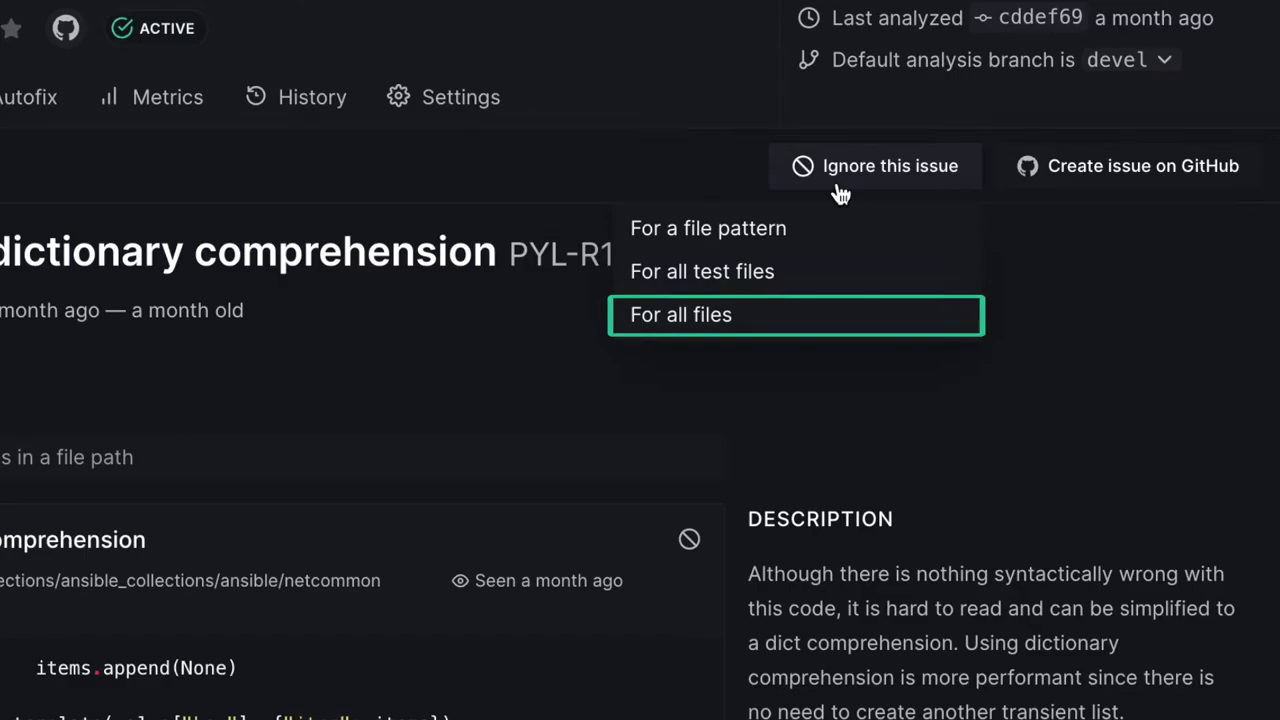
click(707, 228)
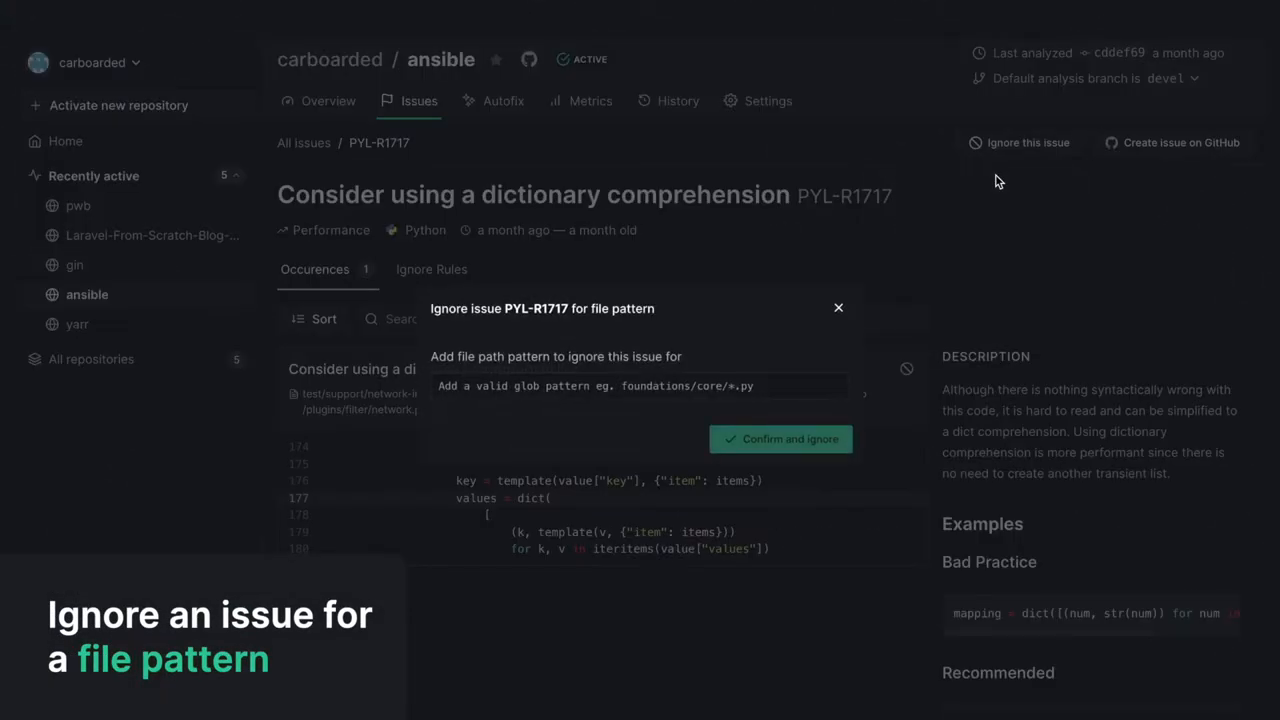
text(**)
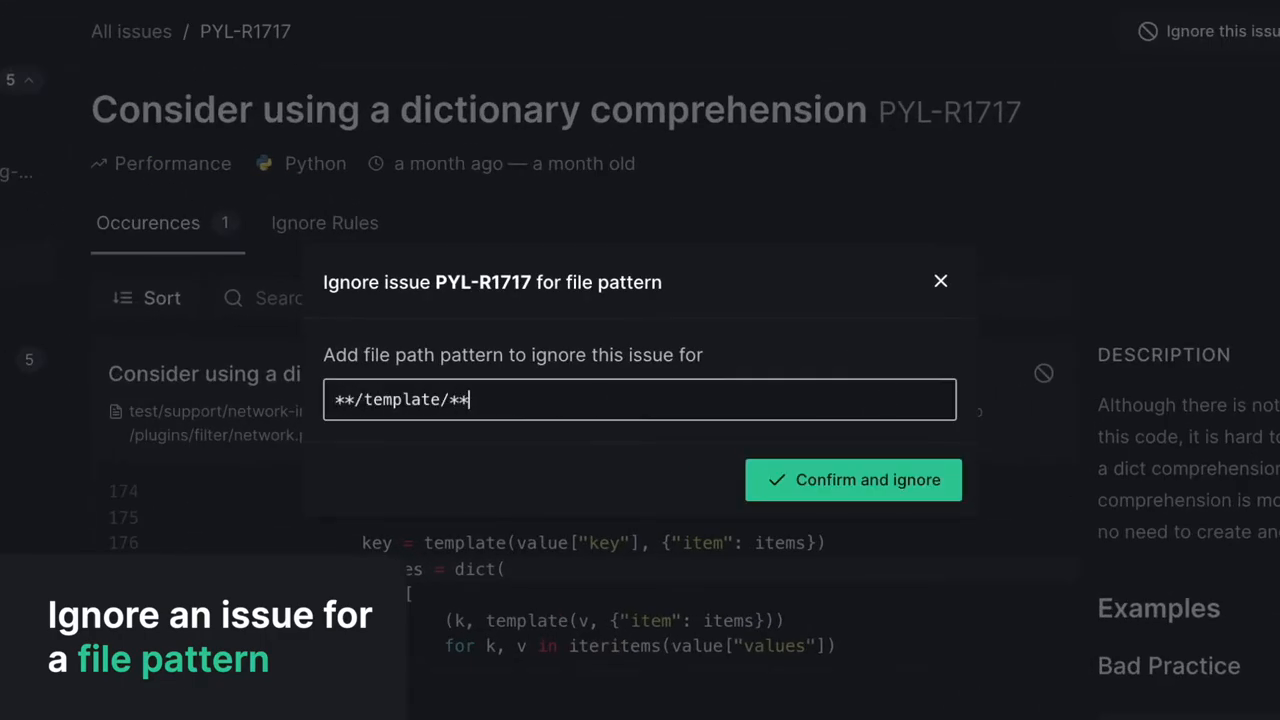
click(852, 479)
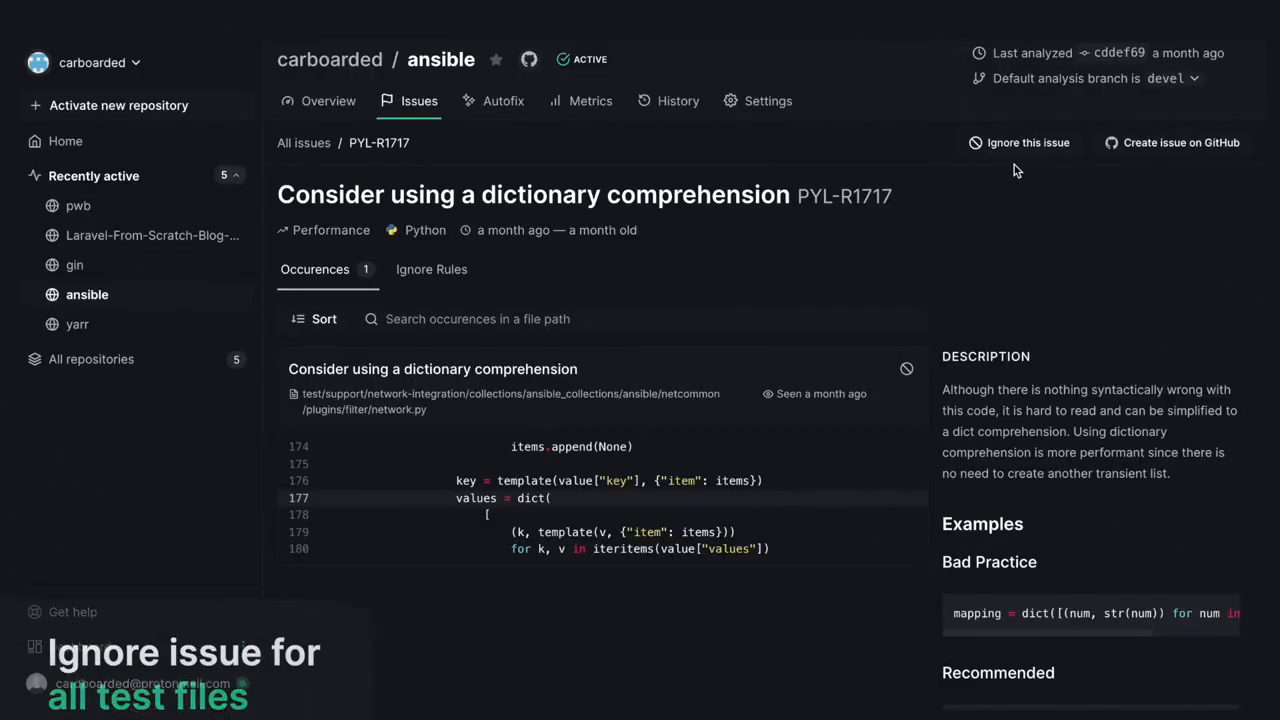
- Ignore PYL-R1717 for all test files (test/**), confirm, and return to the repository overview
click(1027, 142)
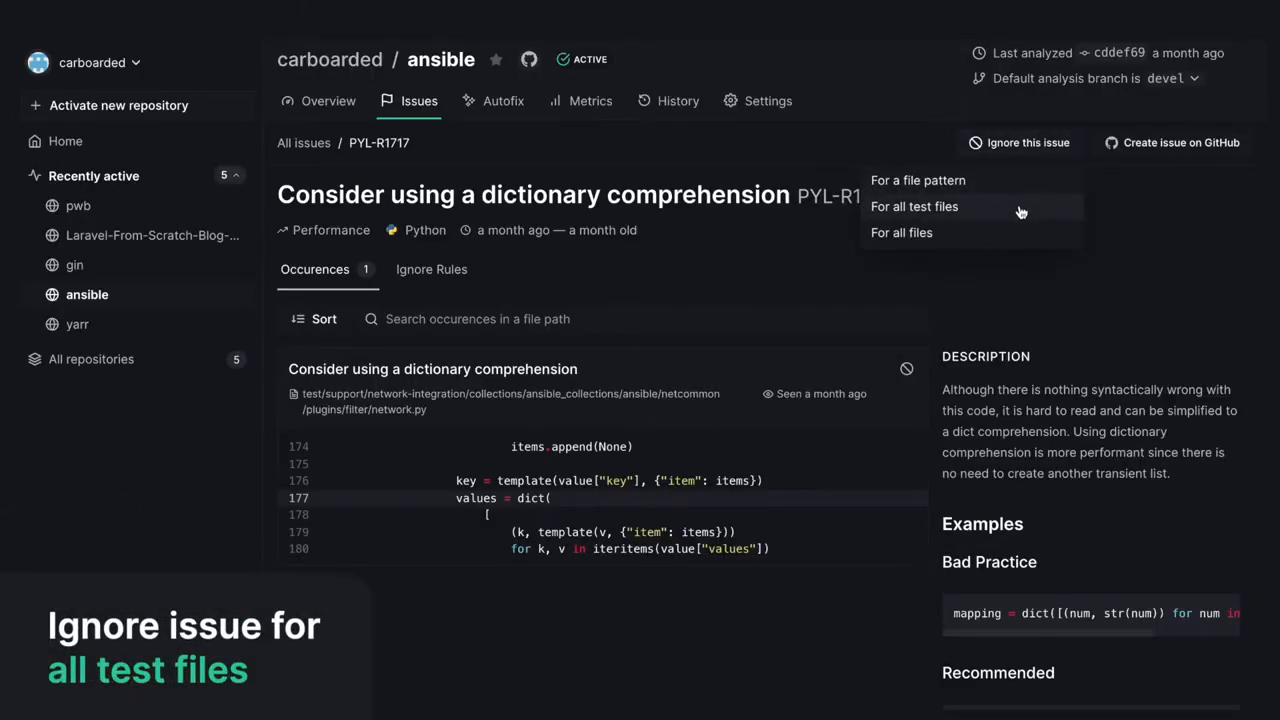
click(914, 206)
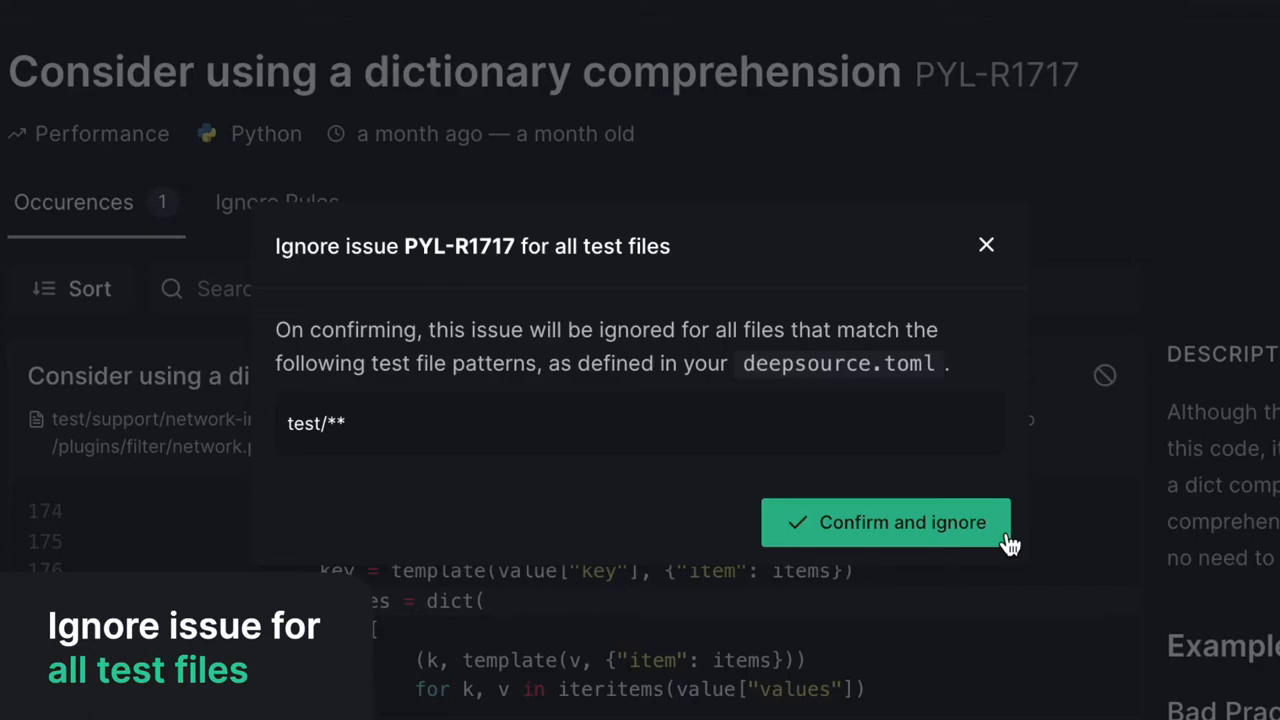
click(886, 522)
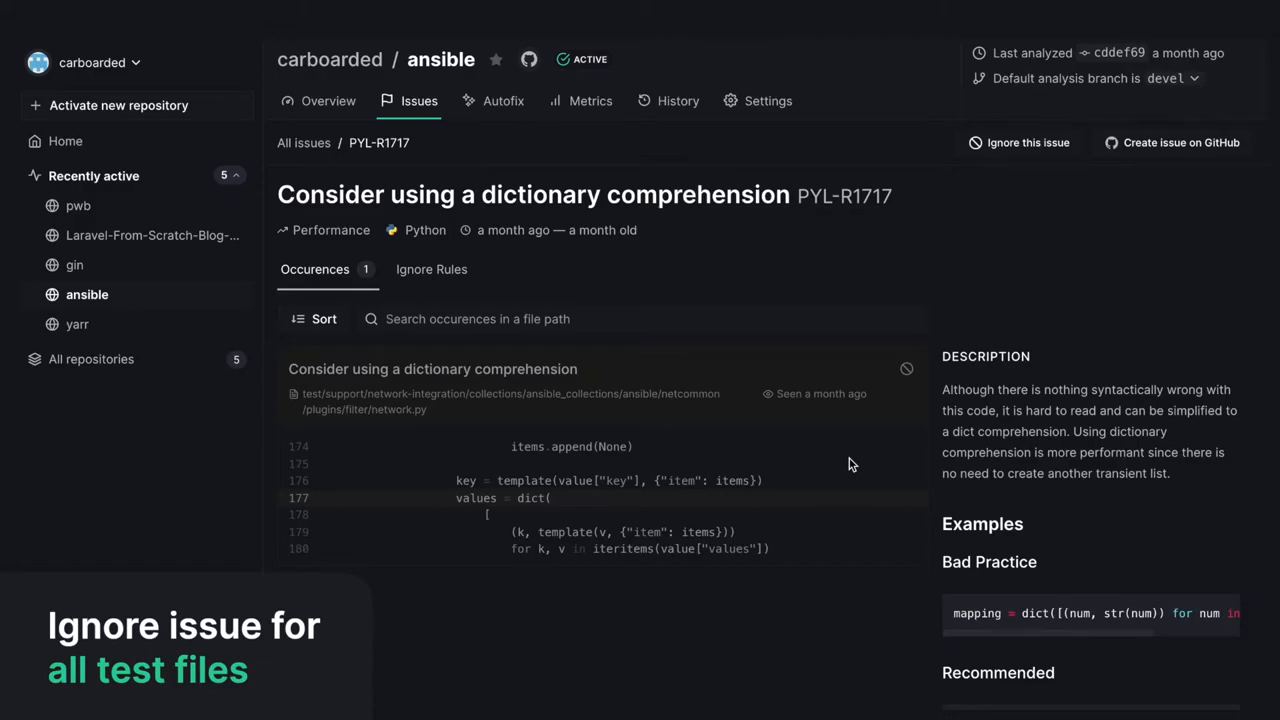
click(328, 100)
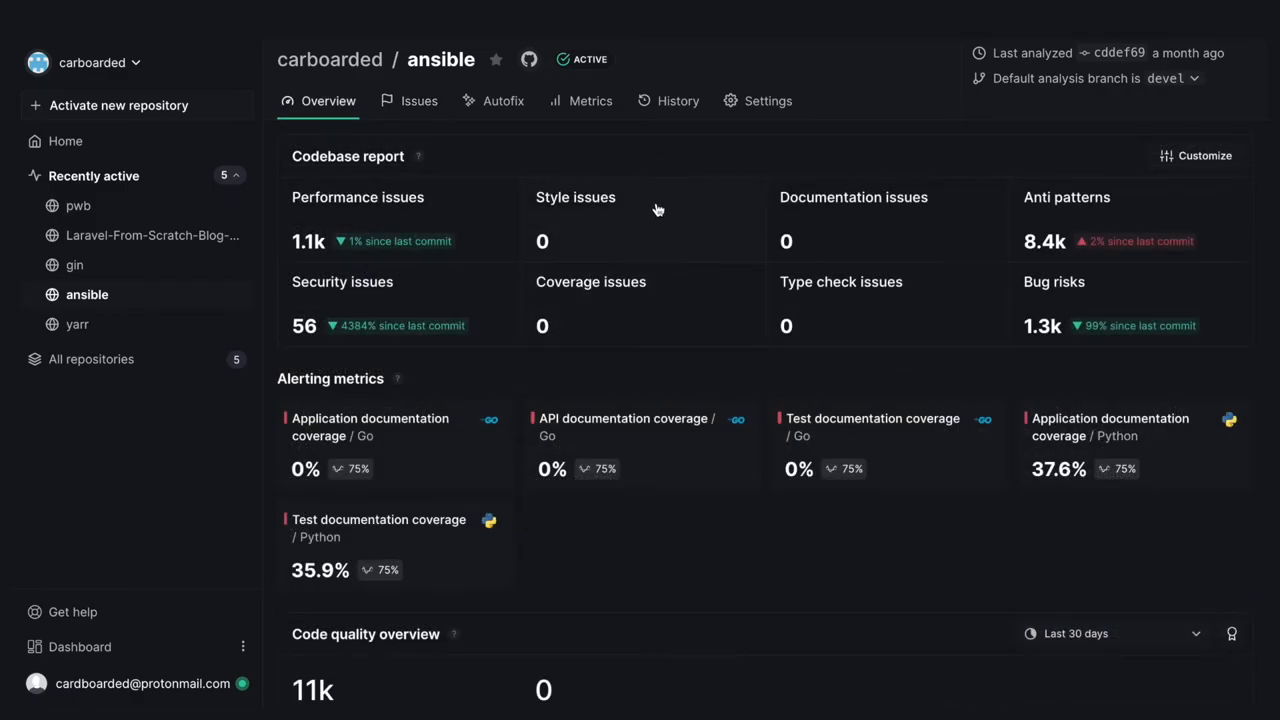
- View the Ignore rules list in Settings showing the PYL-R1717 rules
click(768, 100)
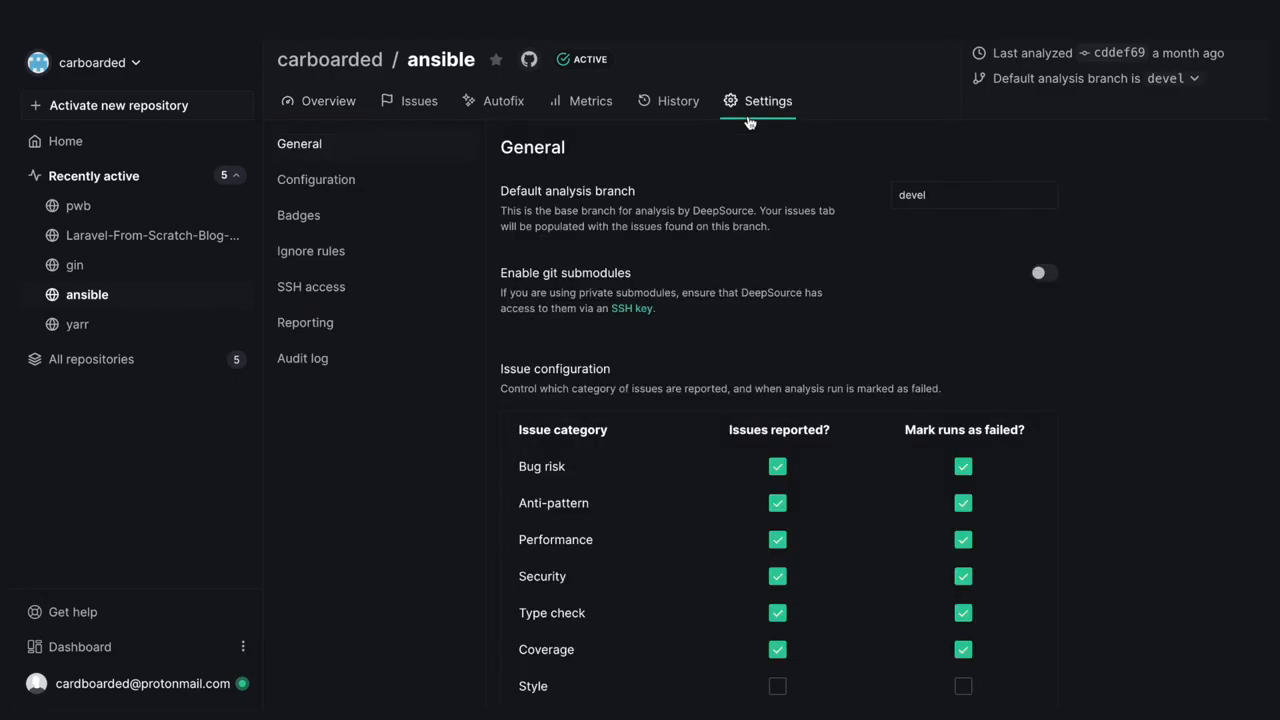
mouse_move(467, 256)
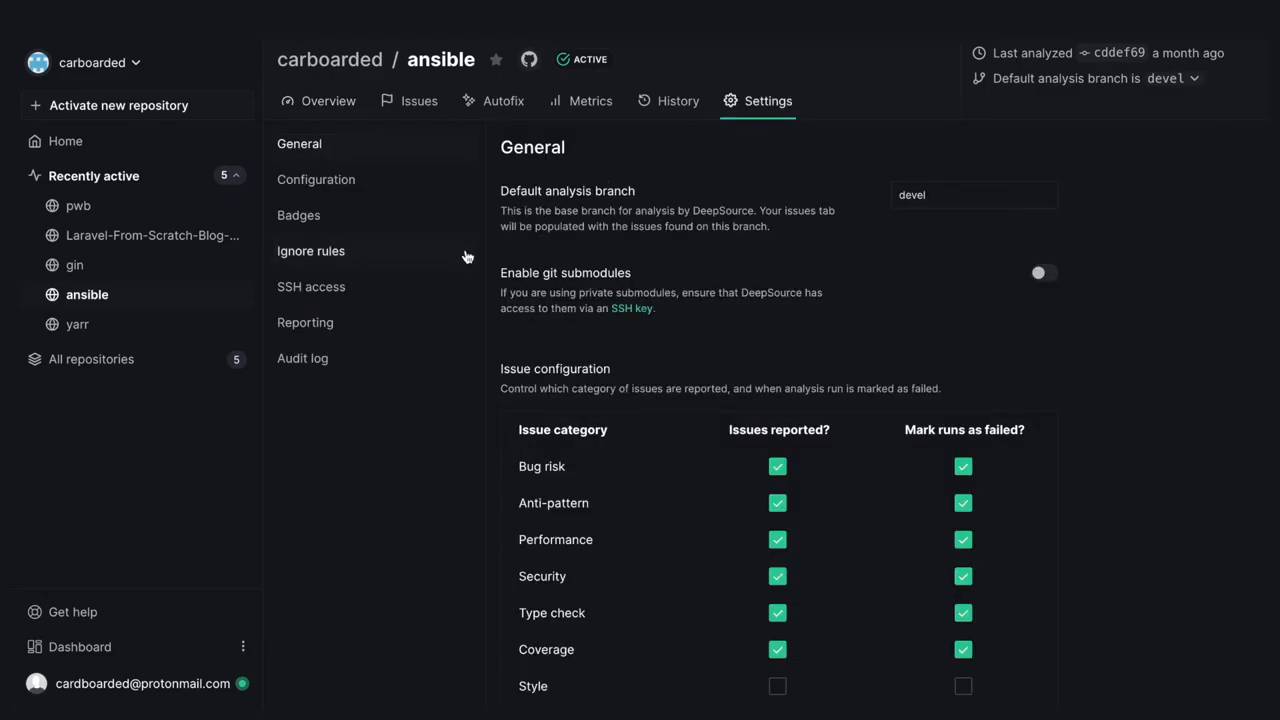
click(311, 251)
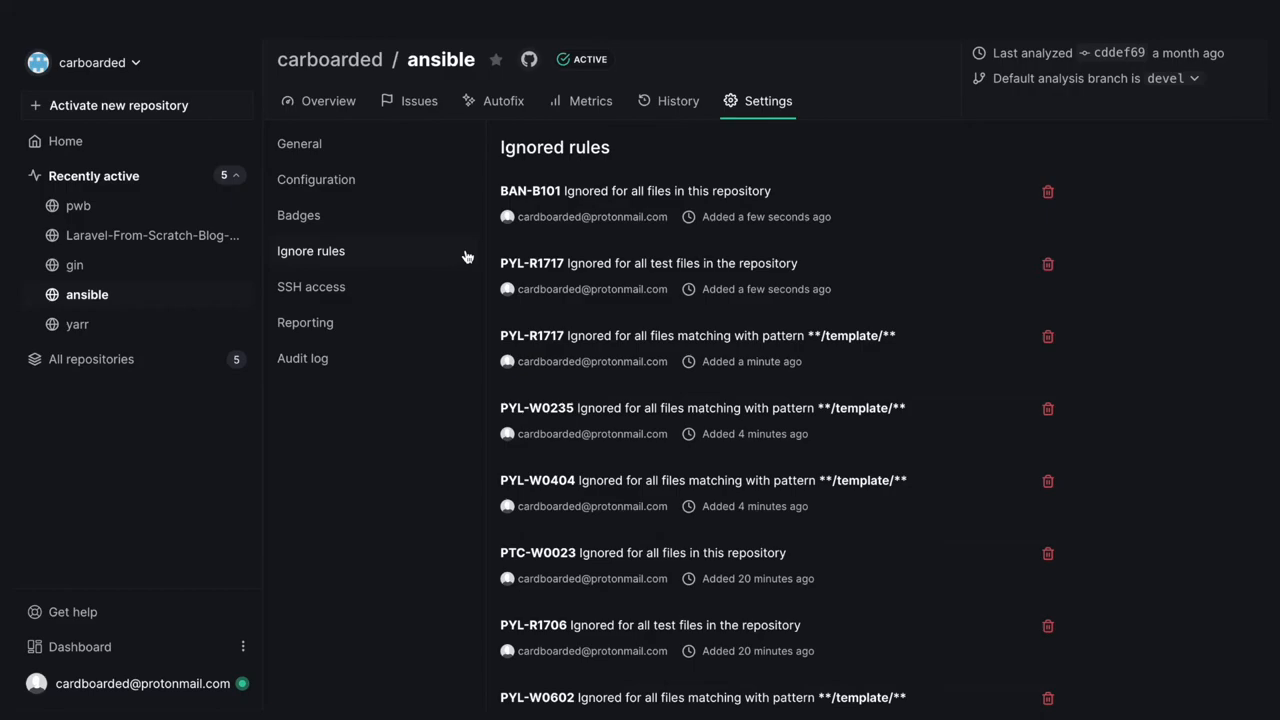